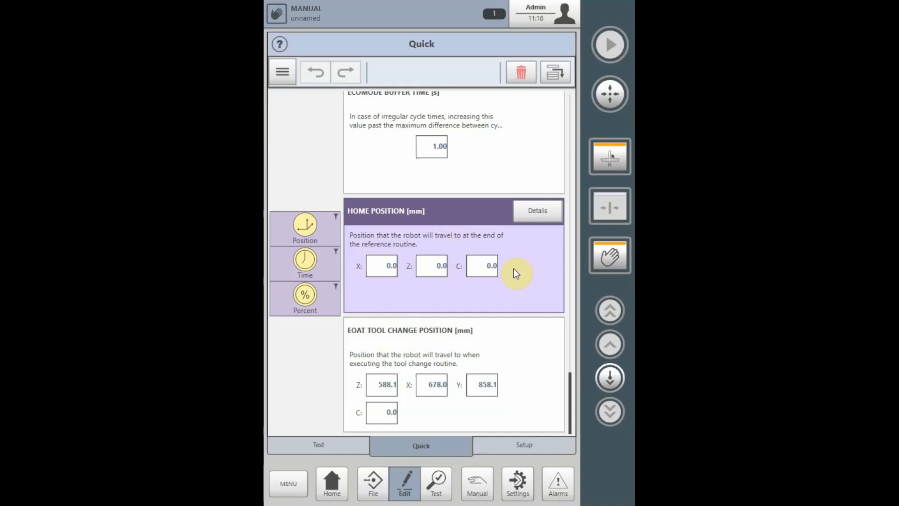
Step: Open the Home Position X teach dialog and jog the X axis from 678.0 to 248.6
left_click(381, 266)
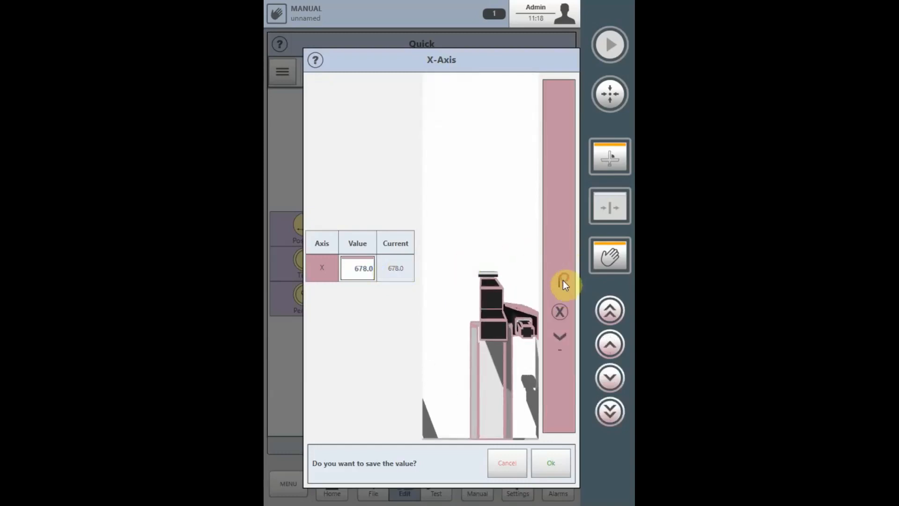
left_click_drag(562, 283, 560, 361)
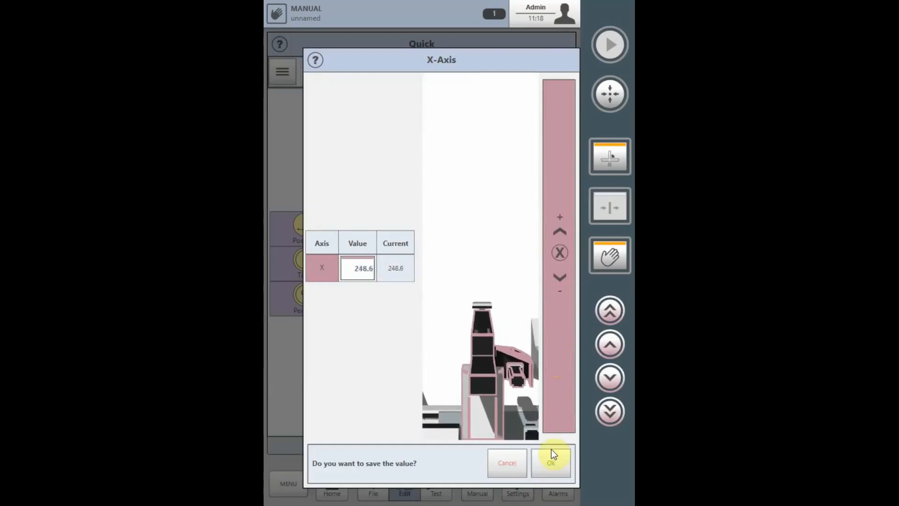
Step: Save home X 248.6, then teach and save home Z as 1153.6
left_click(550, 463)
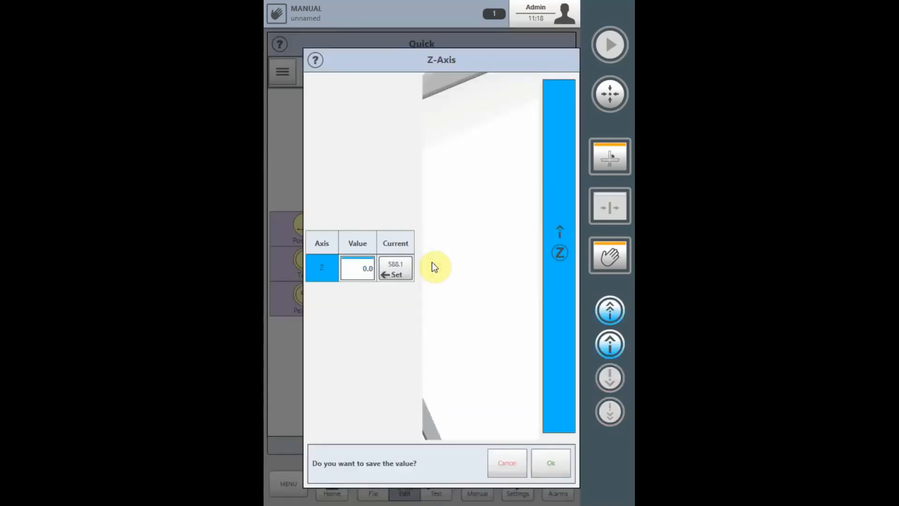
left_click(357, 268)
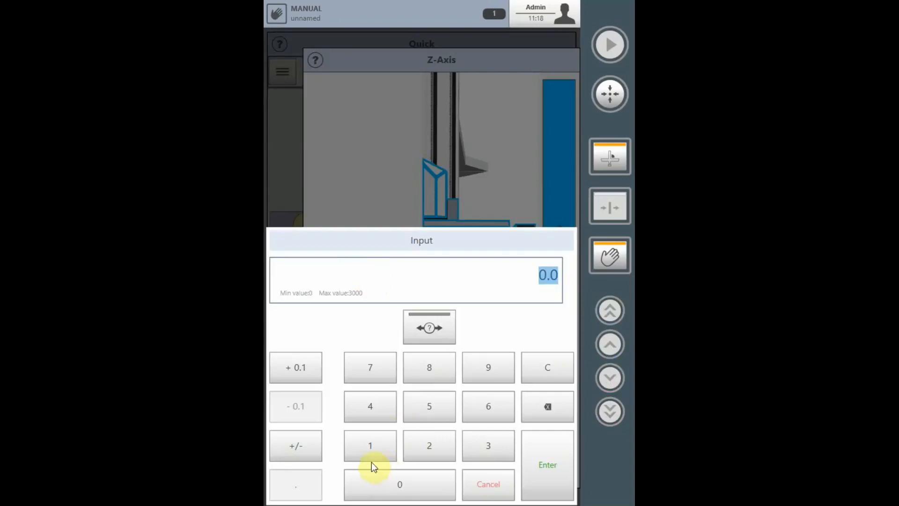
left_click(546, 464)
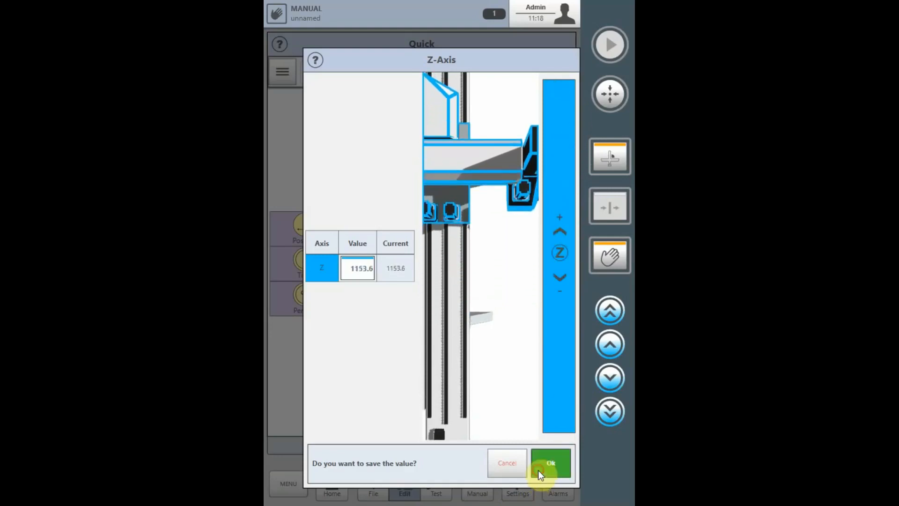
left_click(550, 463)
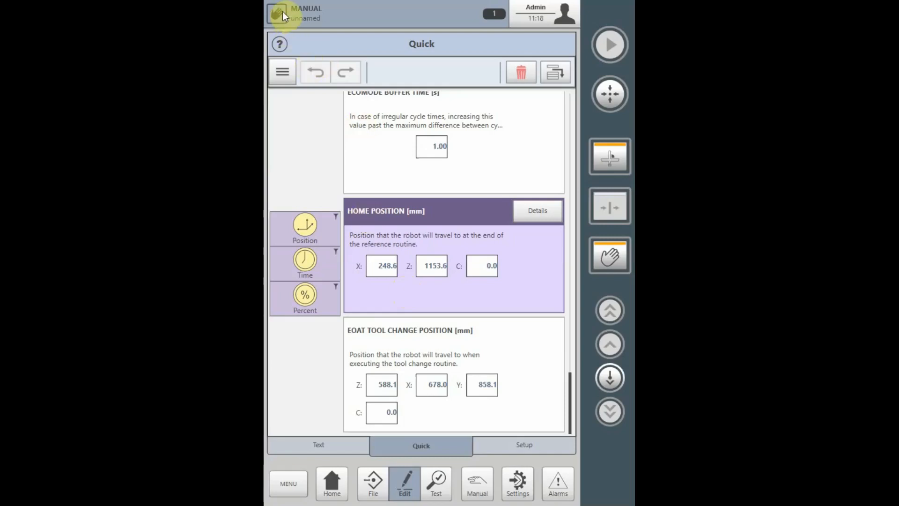
mouse_move(609, 94)
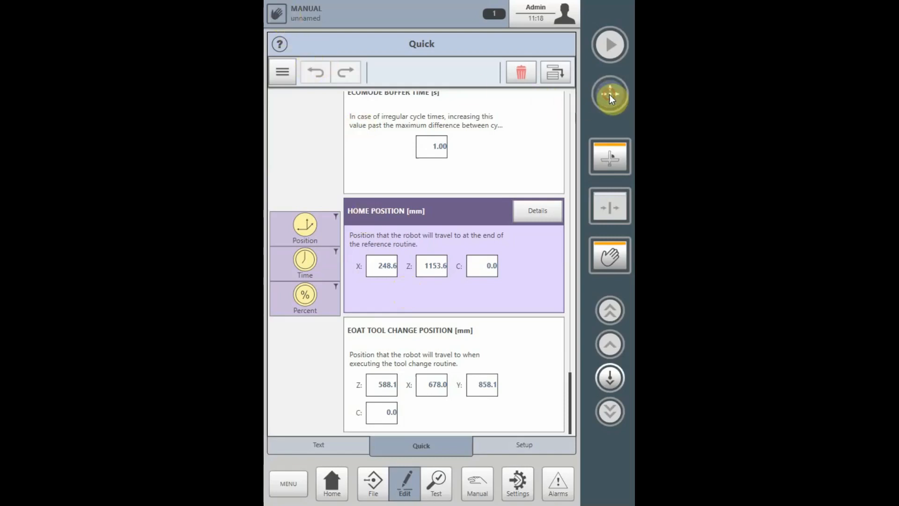
Step: Press the home drive button until the robot reports IN HOME POSITION
left_click(609, 95)
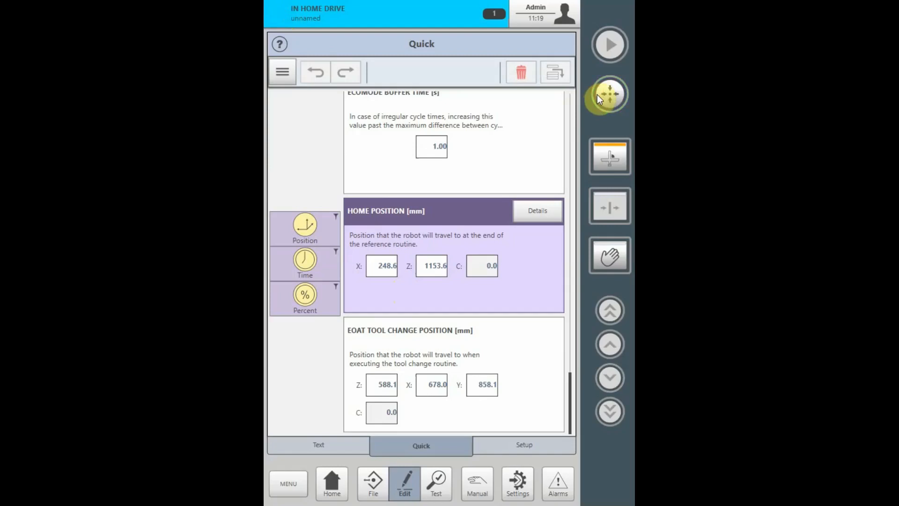
left_click(609, 94)
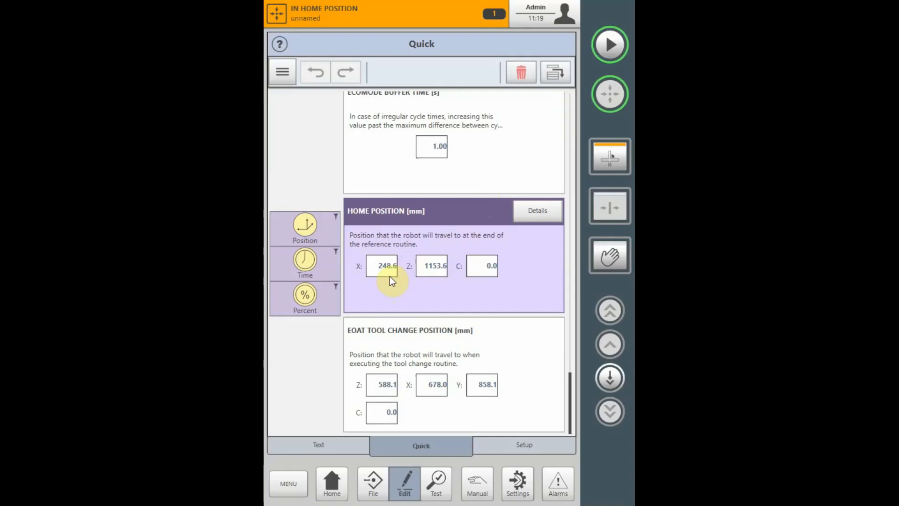
mouse_move(513, 277)
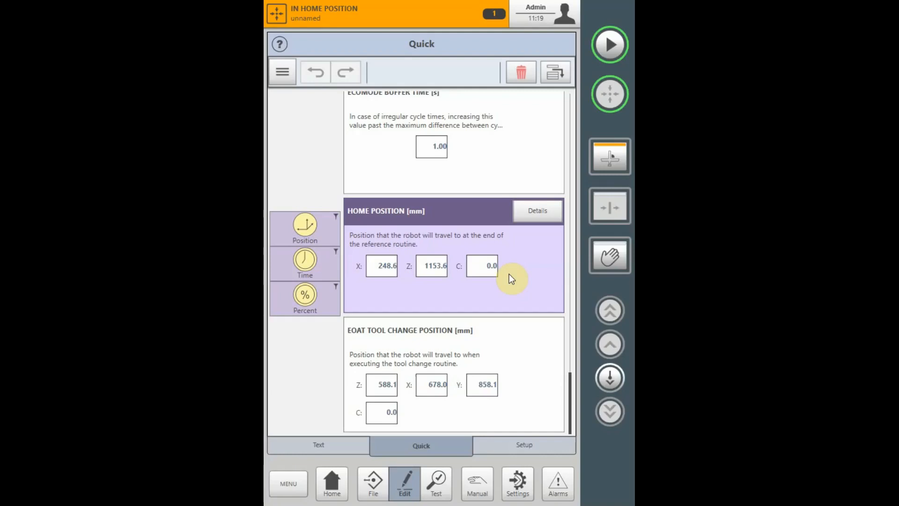
mouse_move(495, 282)
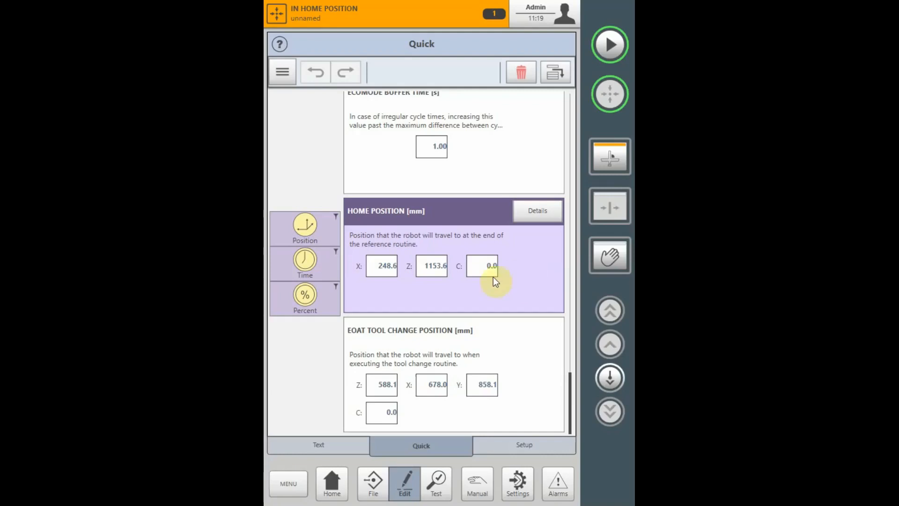